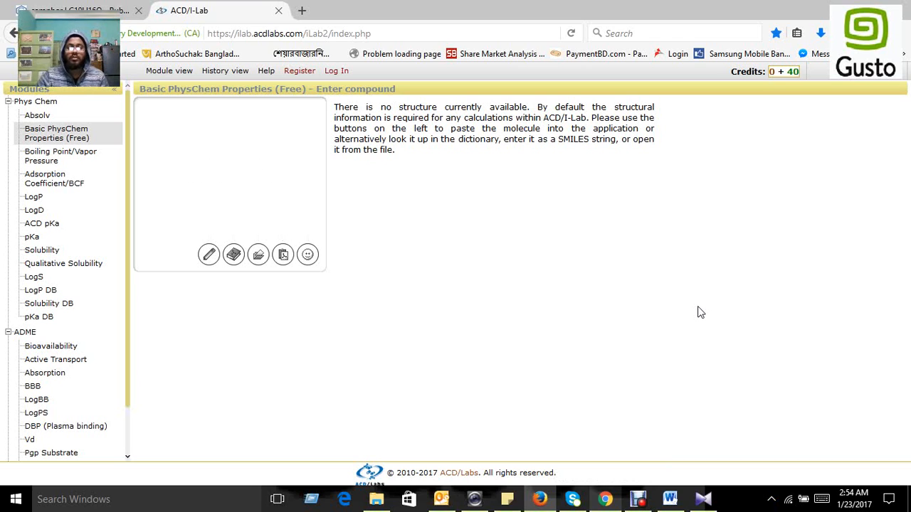
mouse_move(233, 255)
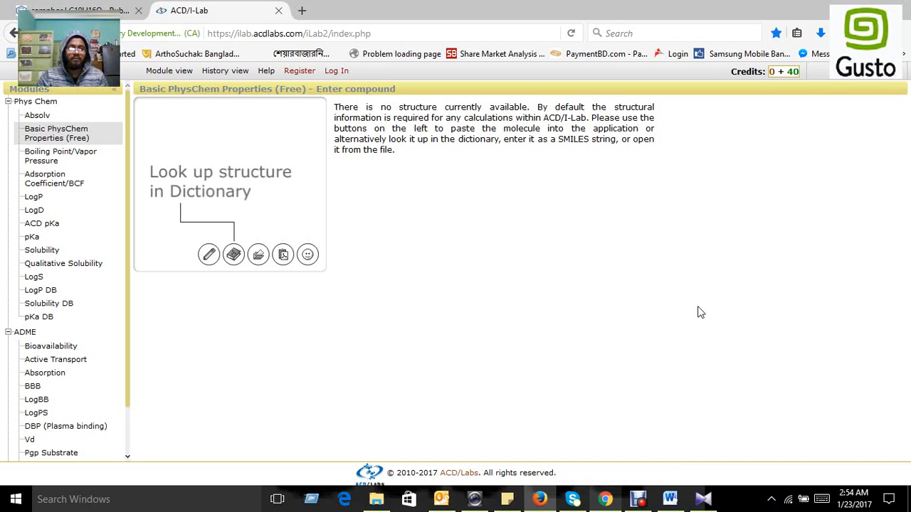
mouse_move(258, 255)
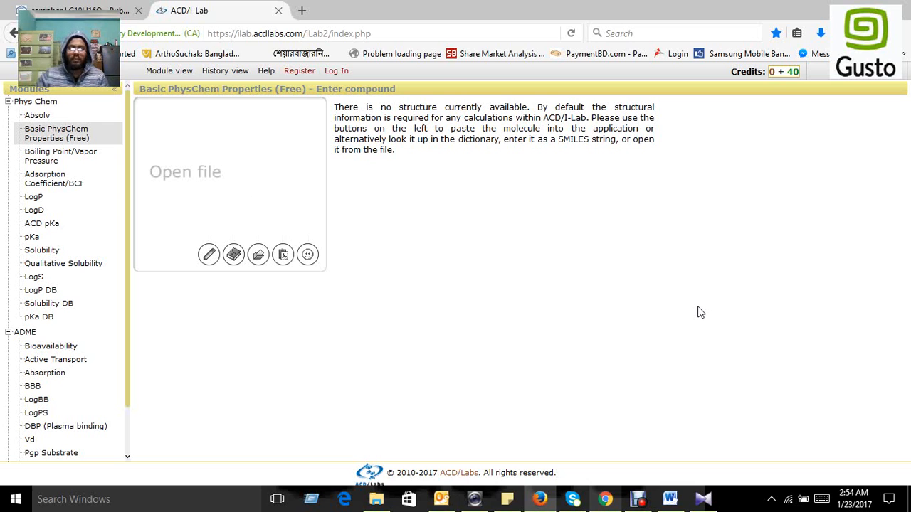
Step: Copy the name α-pinene from the LIPINISKY molecule table in Word
left_click(670, 499)
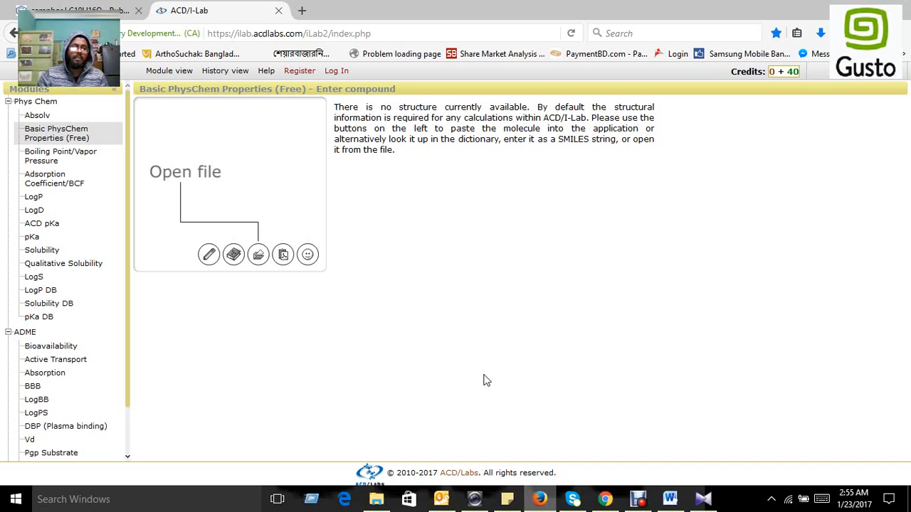
mouse_move(283, 255)
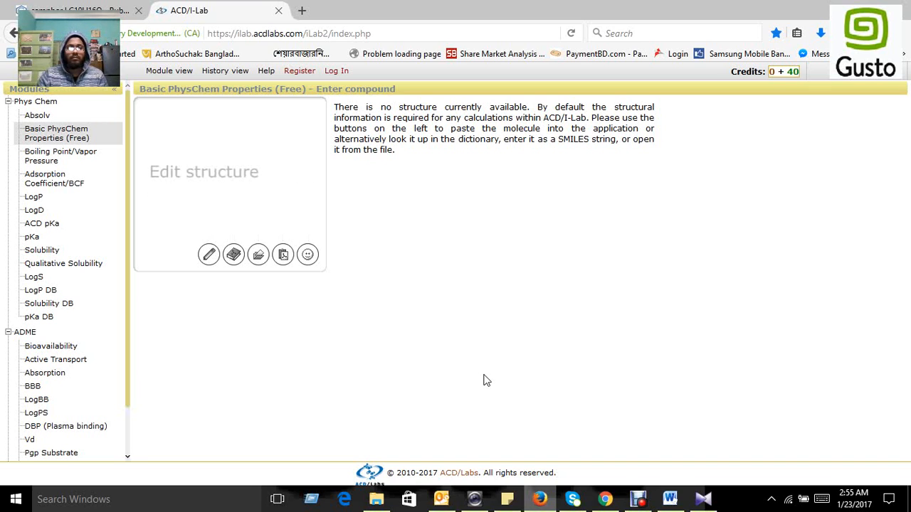
mouse_move(233, 255)
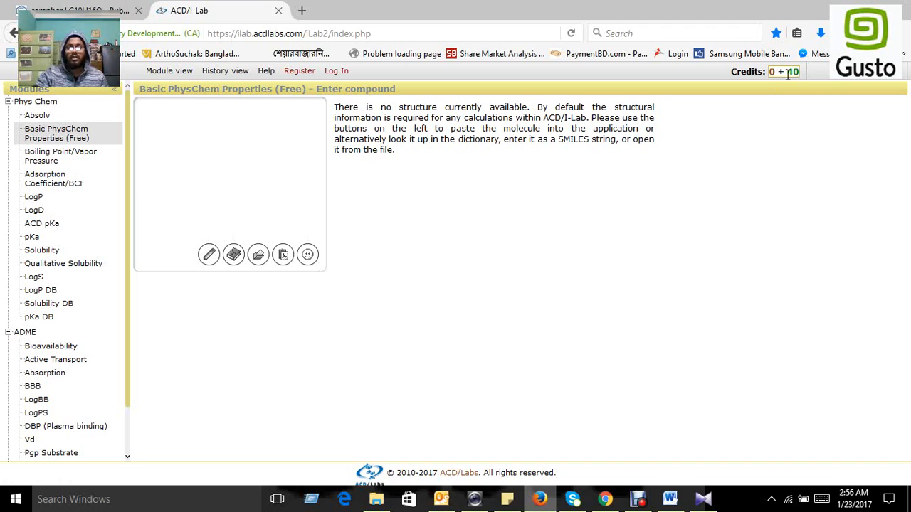
mouse_move(283, 254)
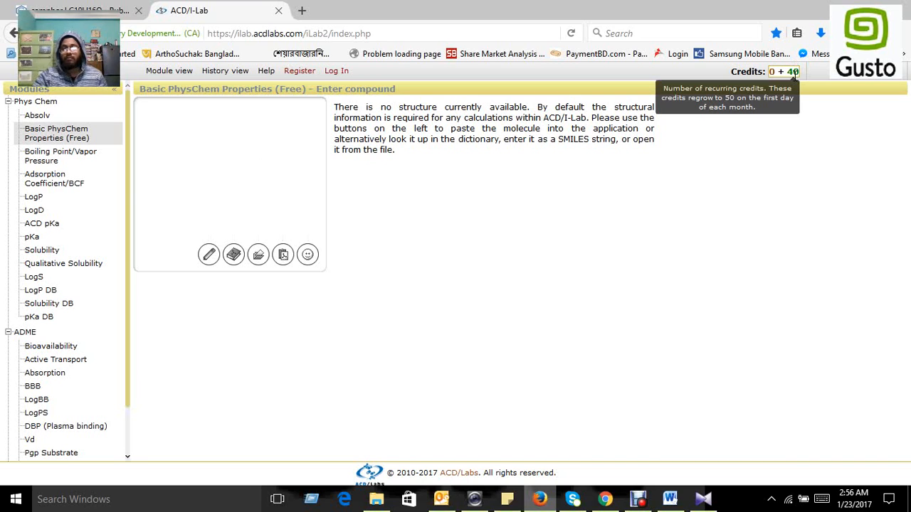
mouse_move(233, 255)
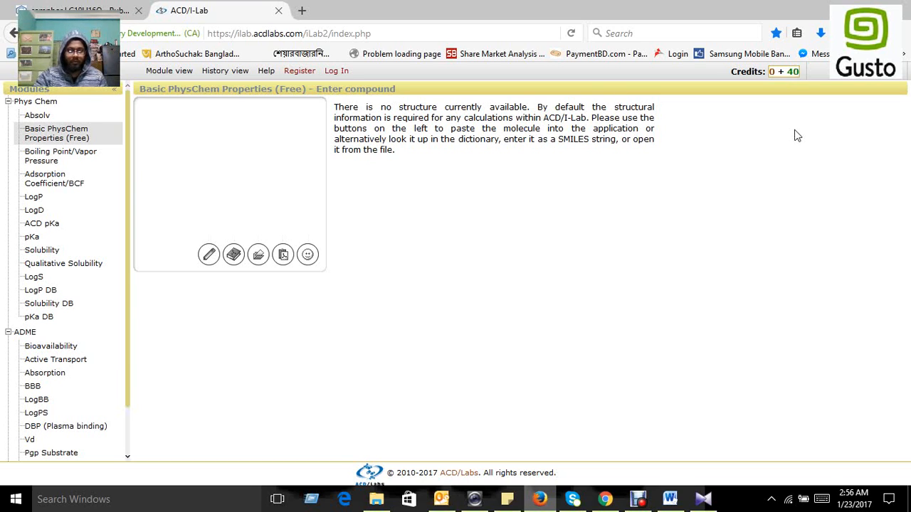
left_click(670, 499)
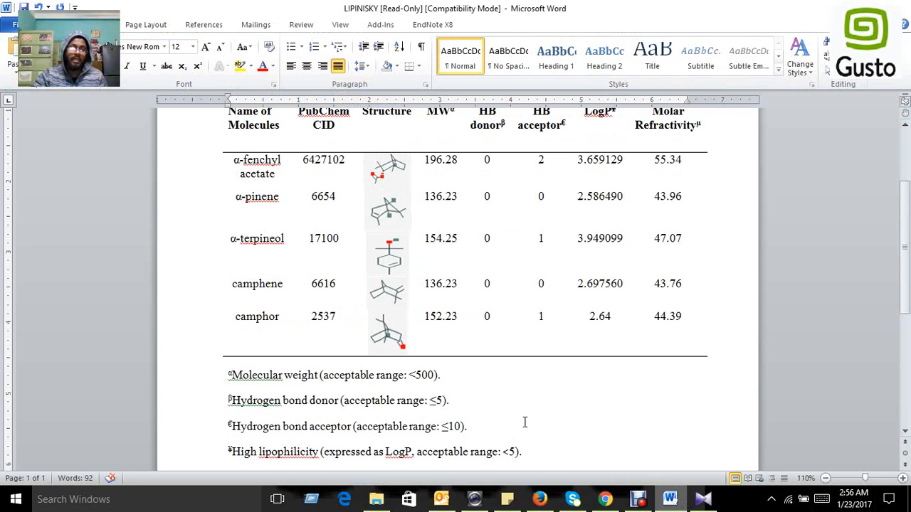
mouse_move(269, 252)
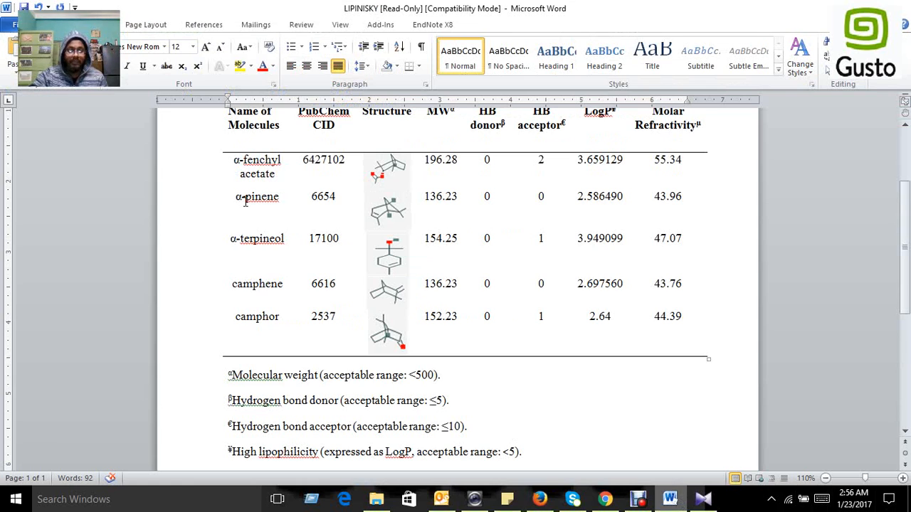
double_click(256, 196)
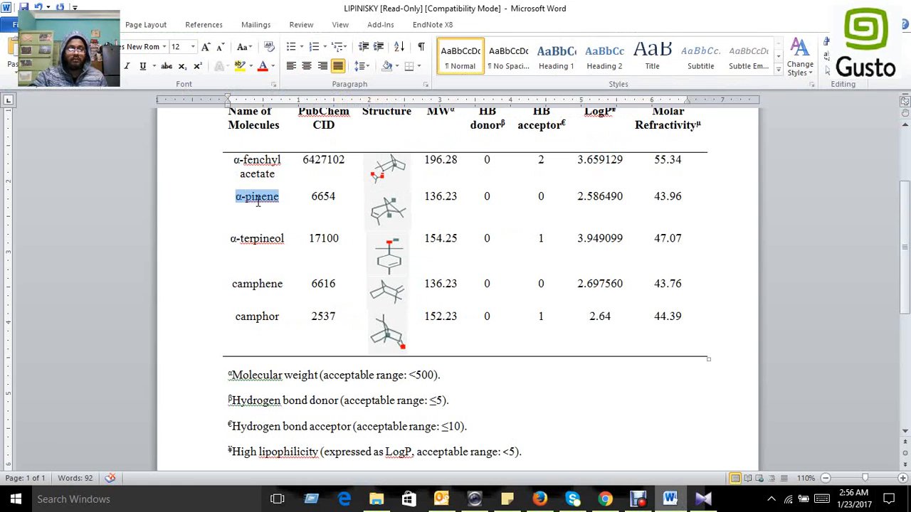
right_click(257, 197)
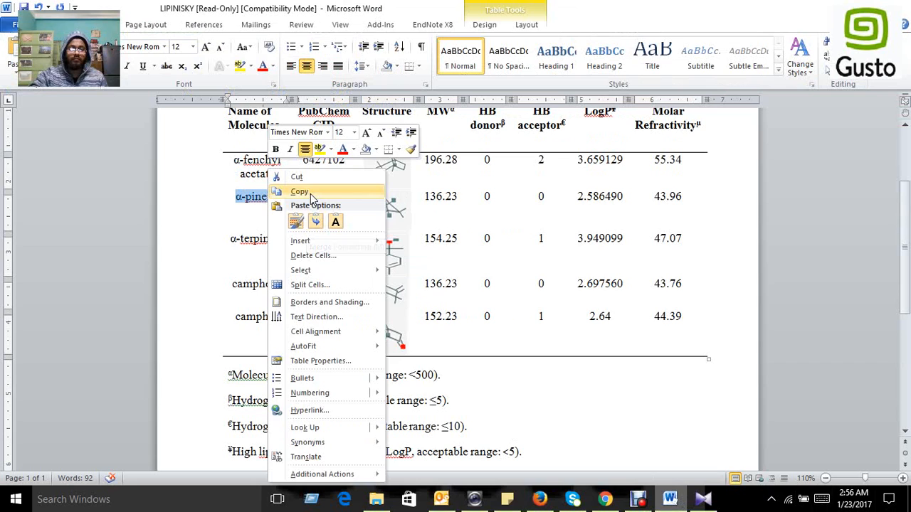
left_click(300, 191)
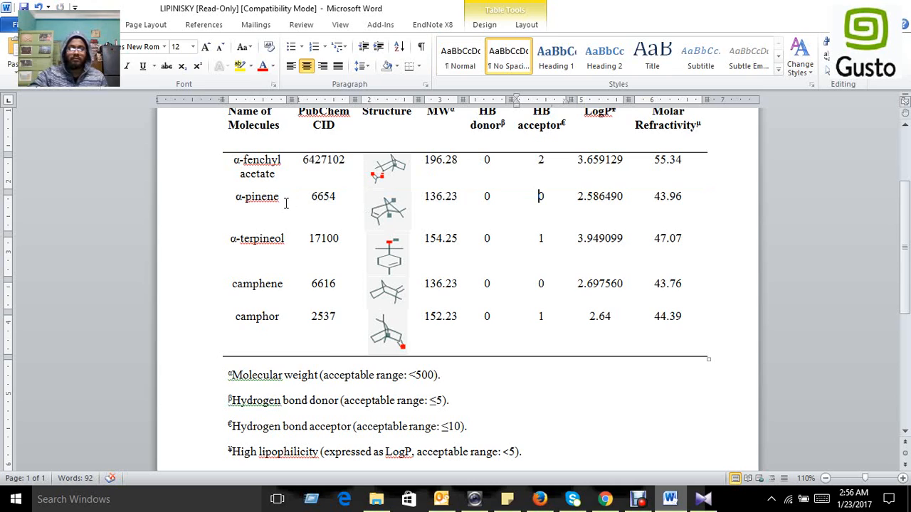
double_click(257, 197)
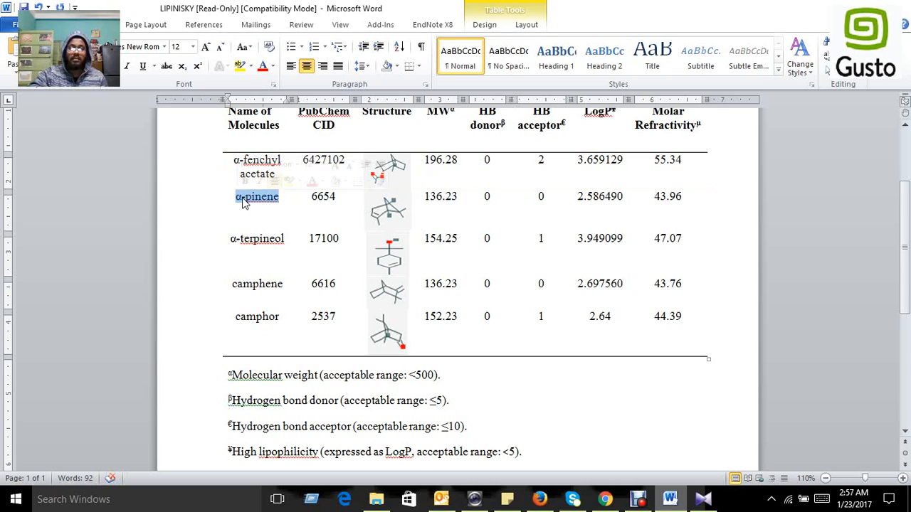
right_click(256, 197)
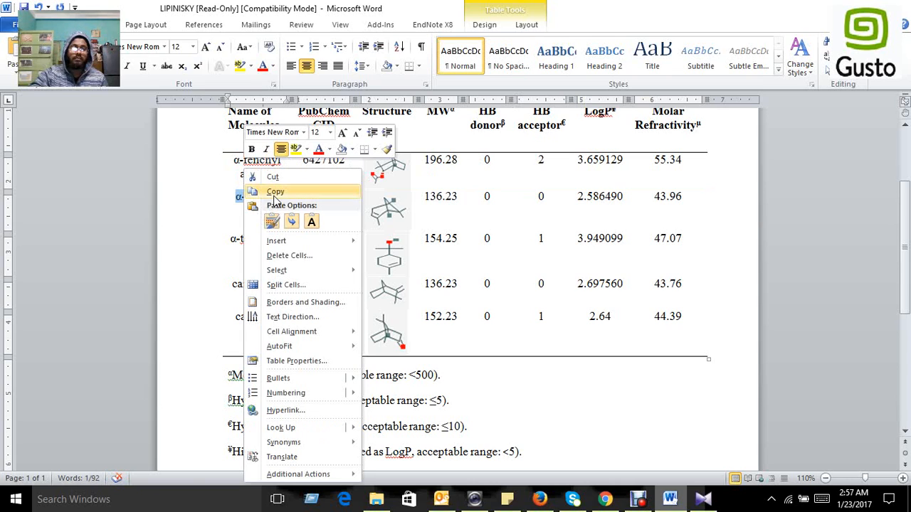
left_click(274, 191)
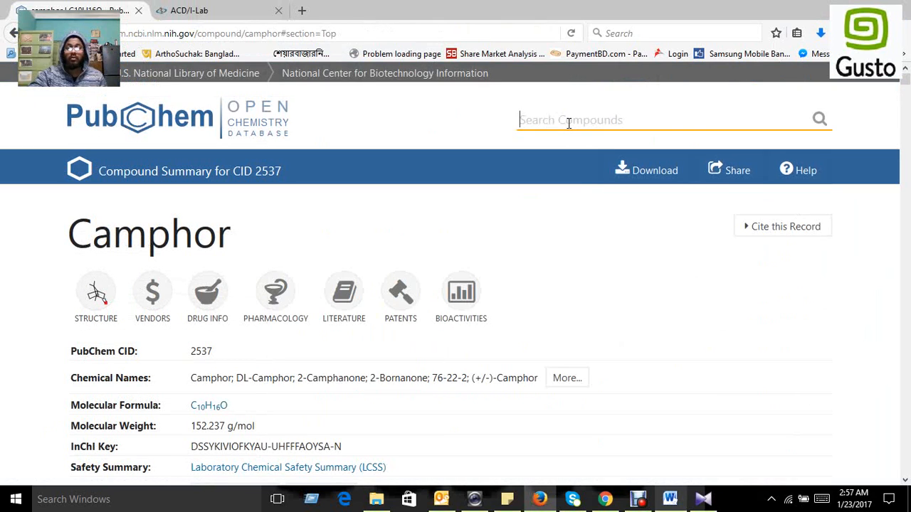
Step: Search PubChem for α-pinene and open the ALPHA-PINENE record (CID 6654)
type("α-pinene")
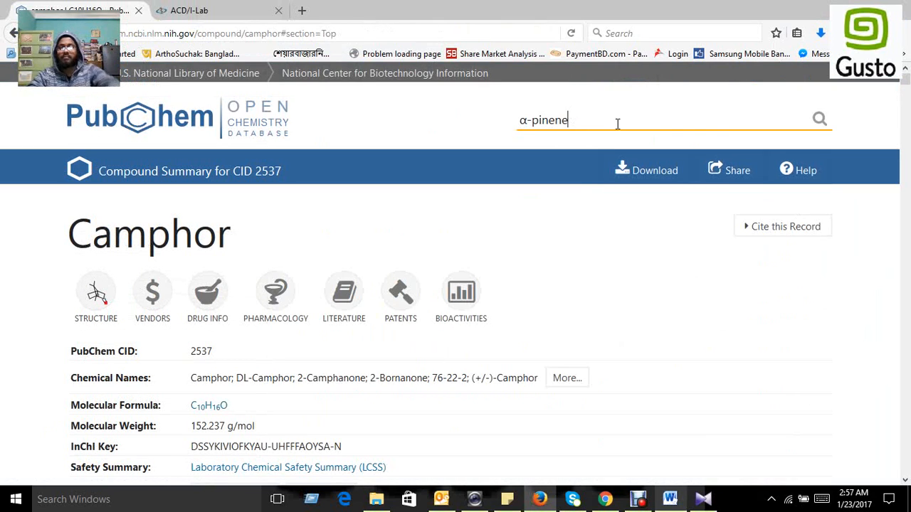
left_click(819, 119)
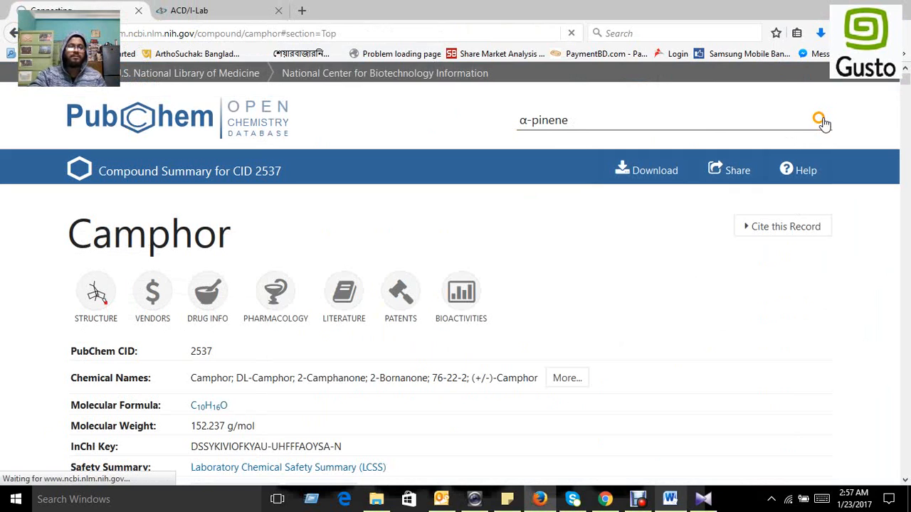
left_click(819, 119)
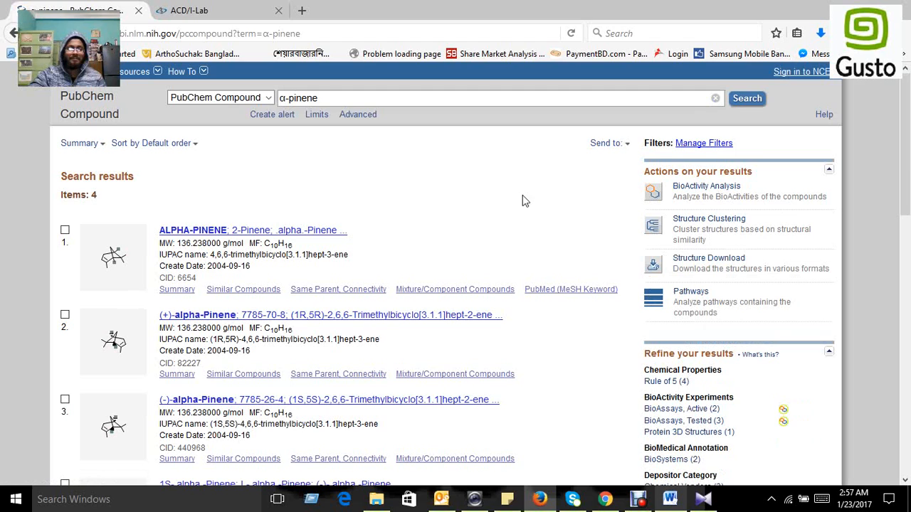
mouse_move(227, 235)
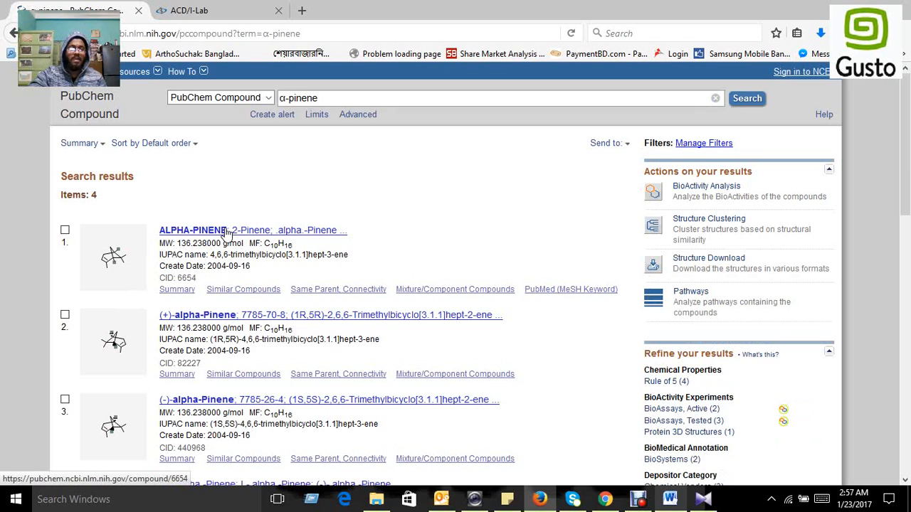
left_click(192, 230)
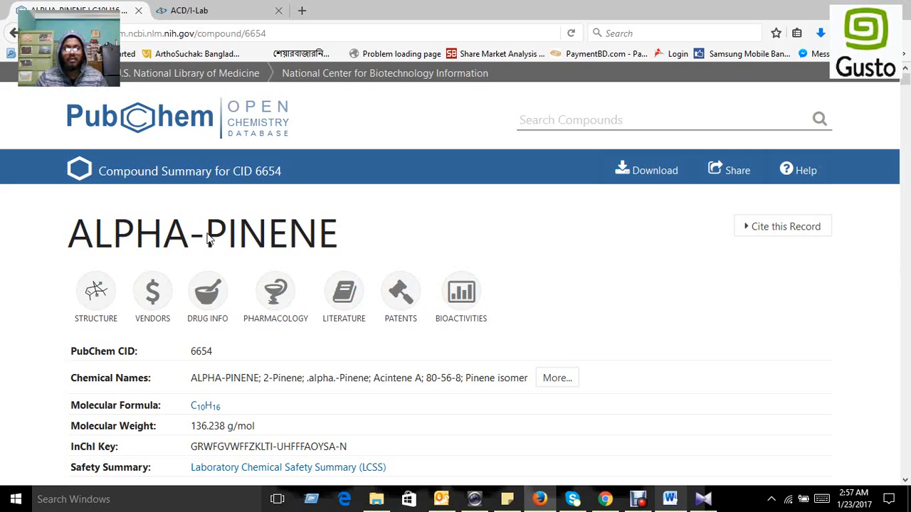
Step: Copy the canonical SMILES CC1=CCC2CC1C2(C)C and return to ACD/I-Lab
scroll("down", 3)
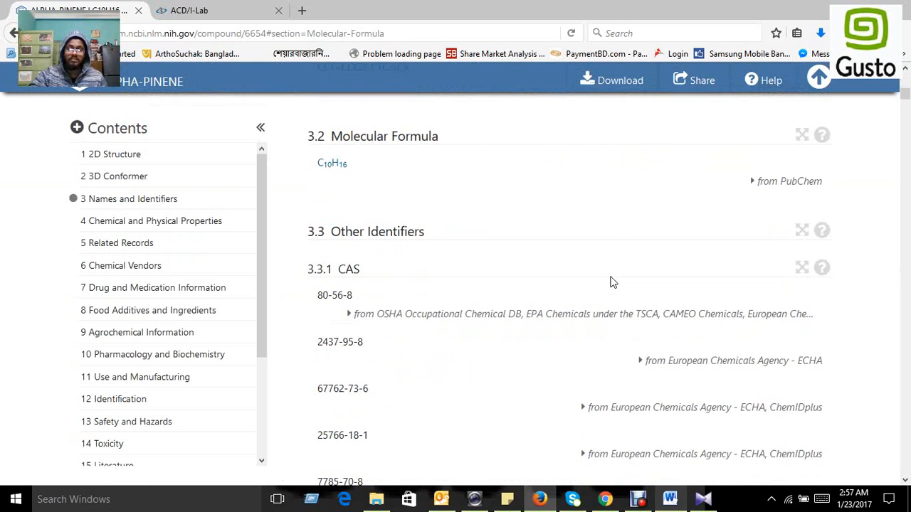
scroll("up", 3)
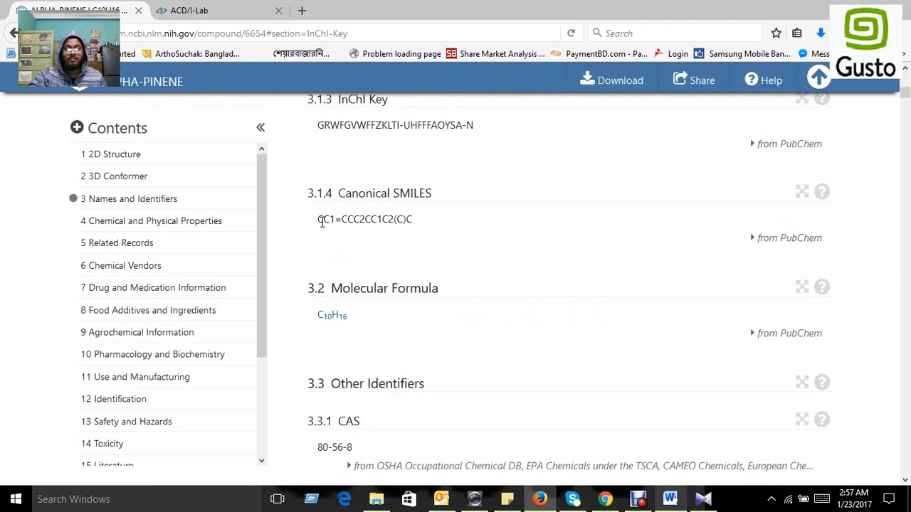
left_click_drag(318, 220, 411, 219)
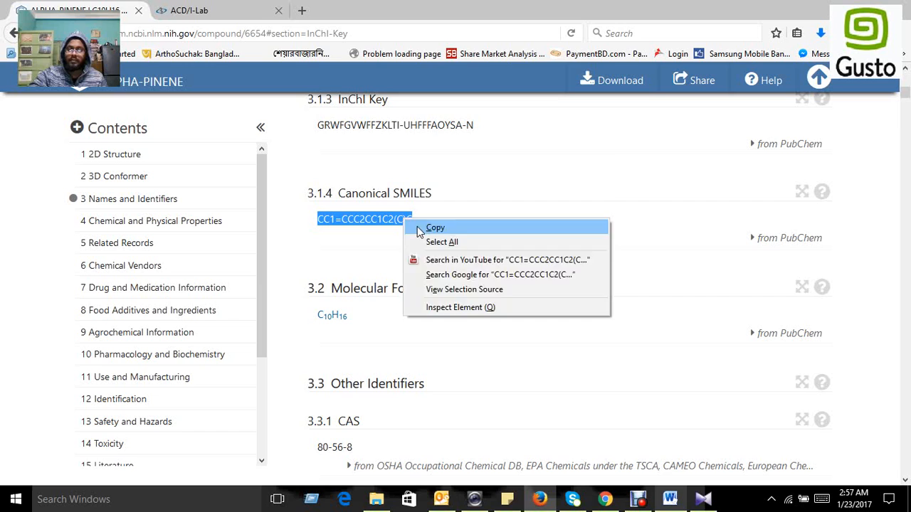
left_click(189, 10)
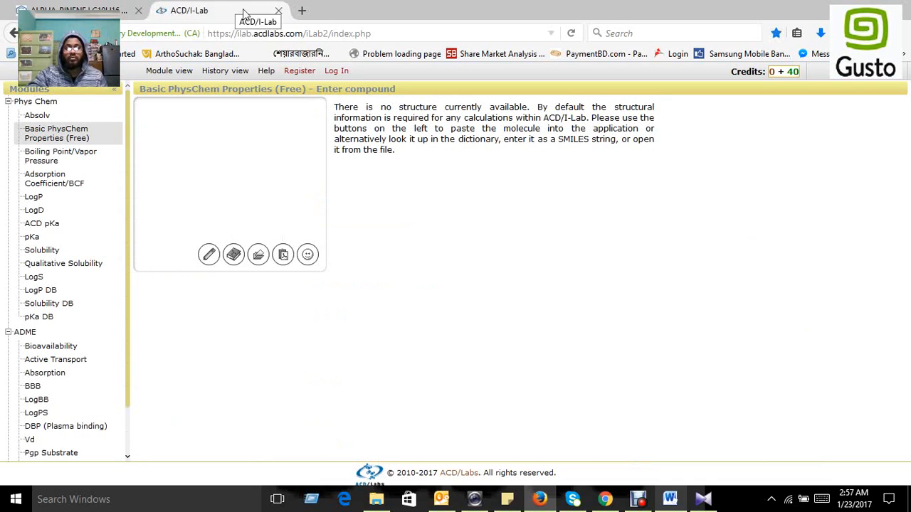
Step: Enter the structure as the SMILES string CC1=CCC2CC1C2(C)C
left_click(209, 255)
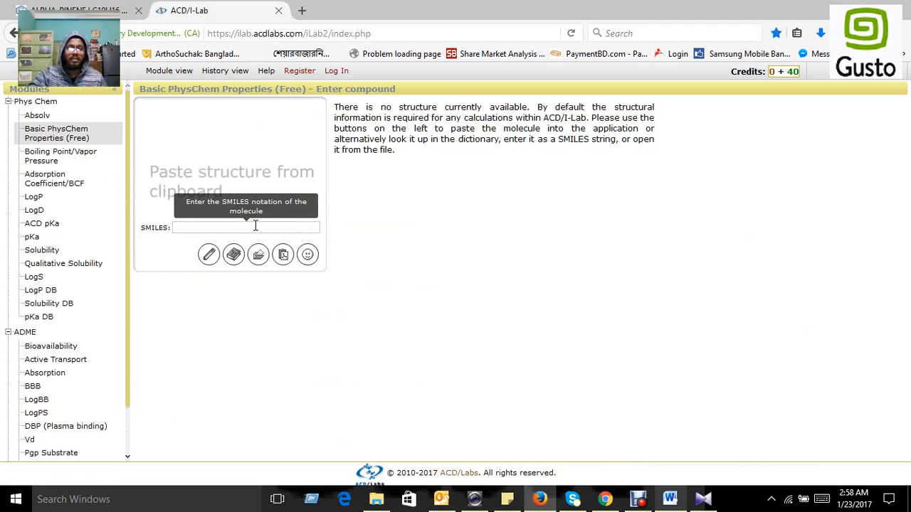
left_click(246, 227)
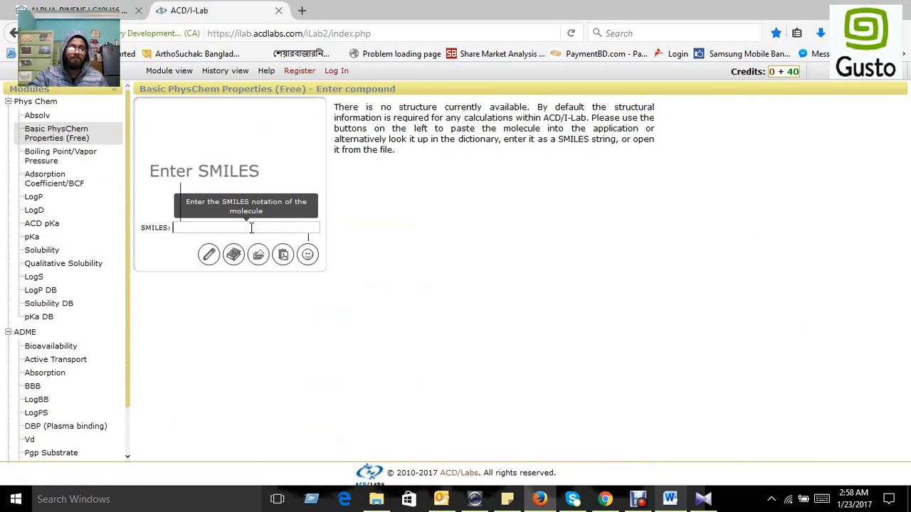
type("CC1=CCC2CC1C2(C)C")
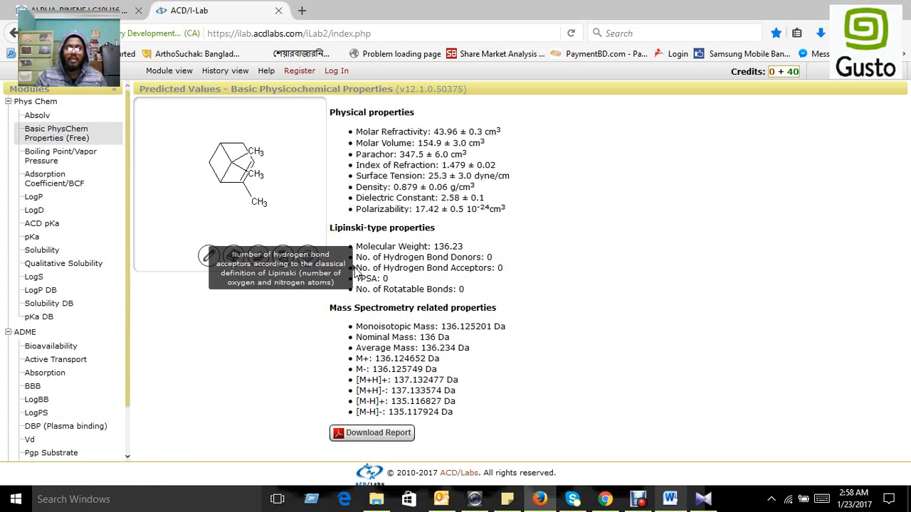
mouse_move(444, 161)
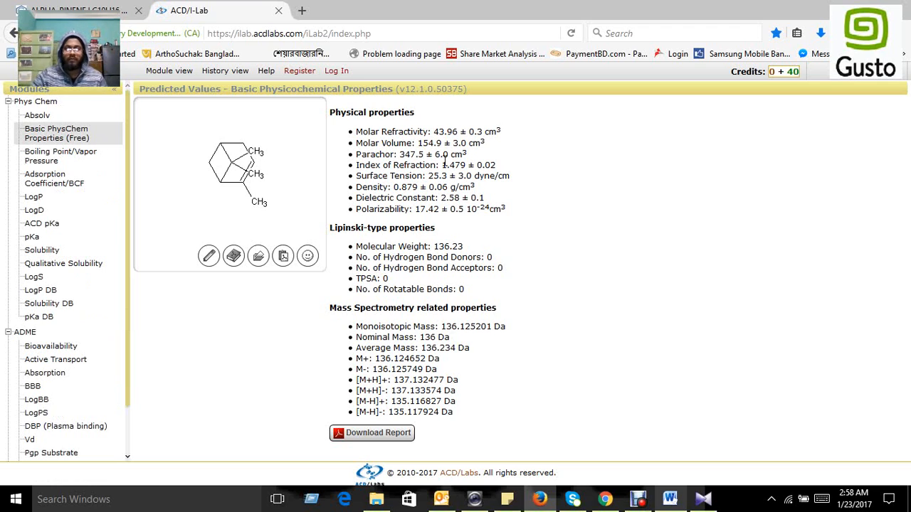
mouse_move(392, 131)
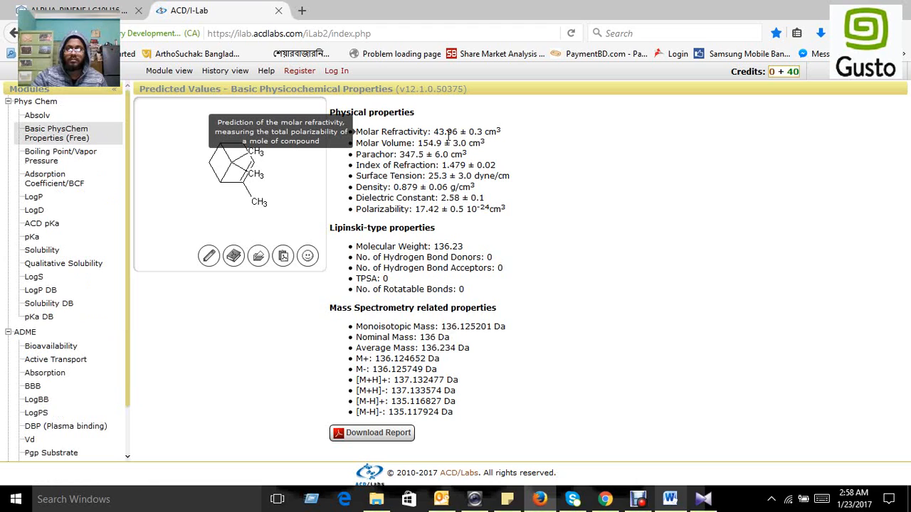
mouse_move(453, 134)
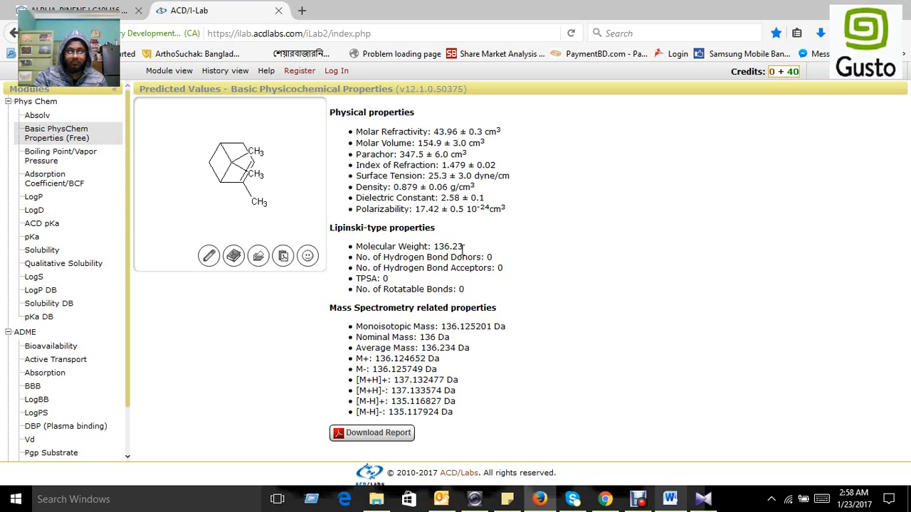
Step: Highlight alpha-pinene's predicted molecular weight value, 136.23
double_click(448, 247)
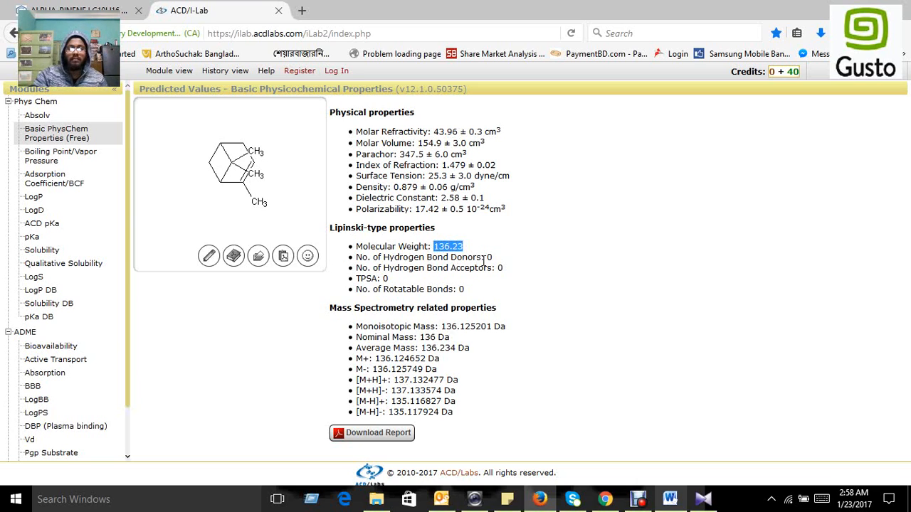
mouse_move(367, 278)
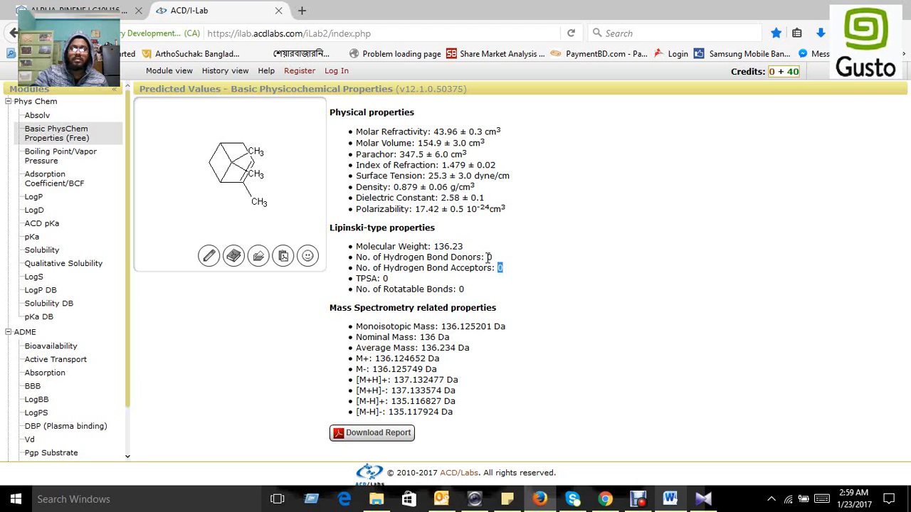
mouse_move(498, 267)
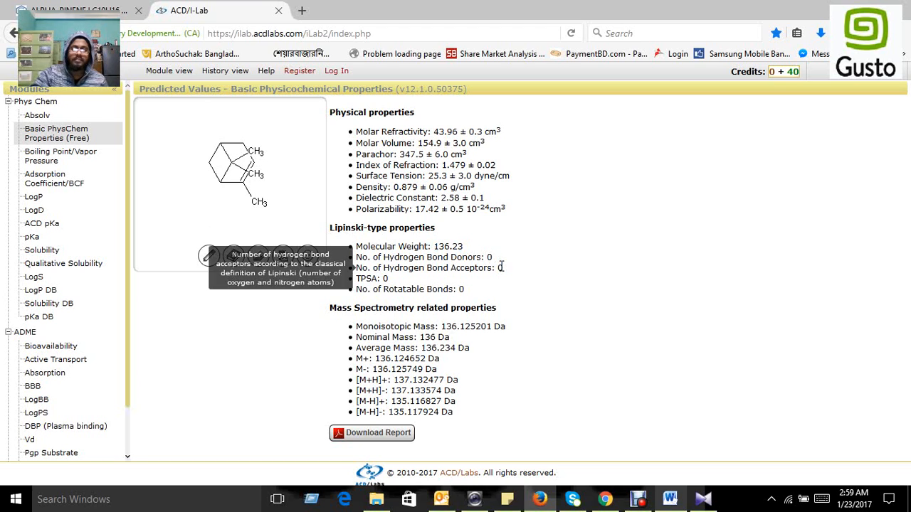
mouse_move(529, 276)
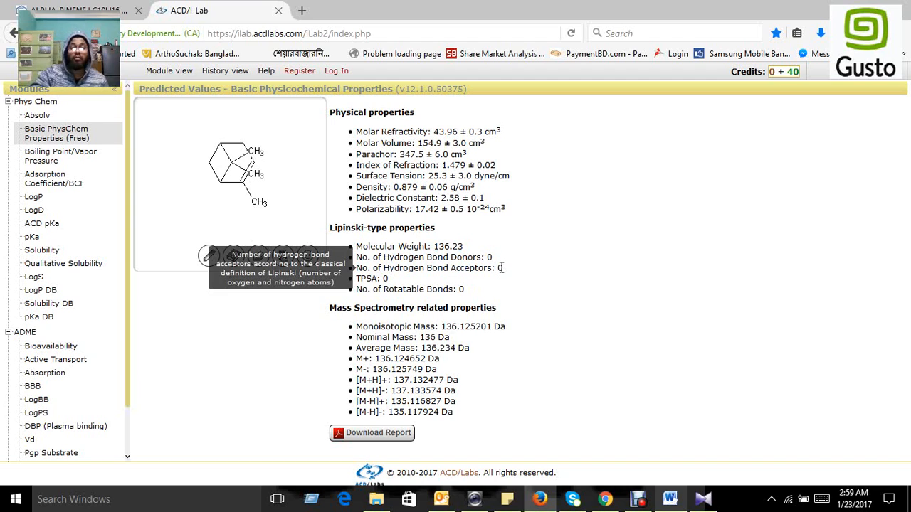
mouse_move(504, 273)
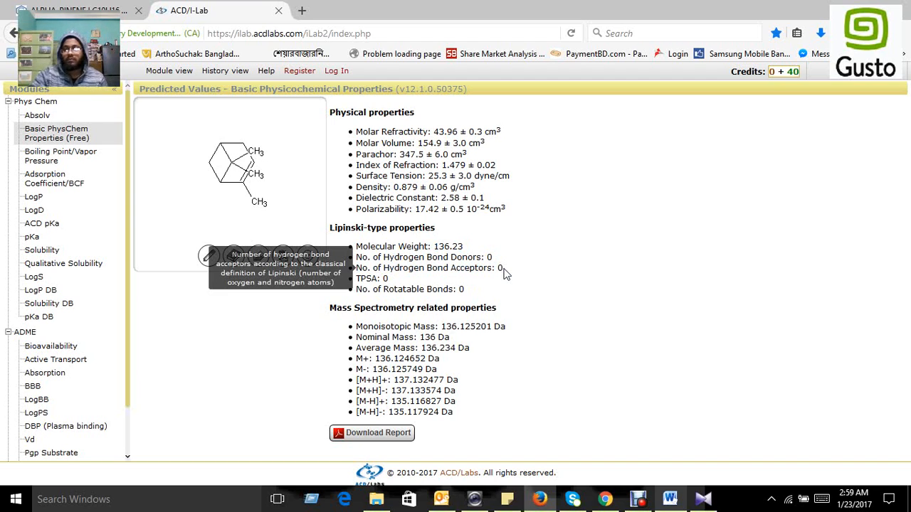
mouse_move(215, 187)
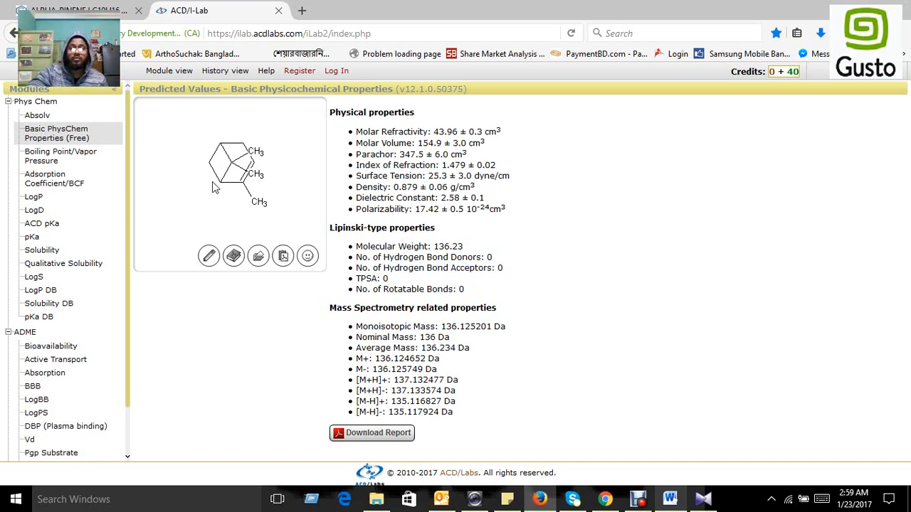
mouse_move(35, 208)
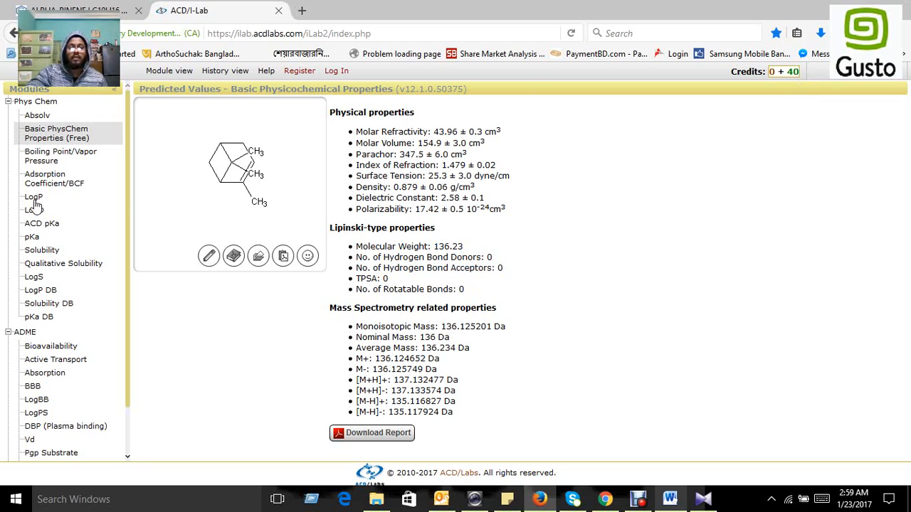
mouse_move(34, 197)
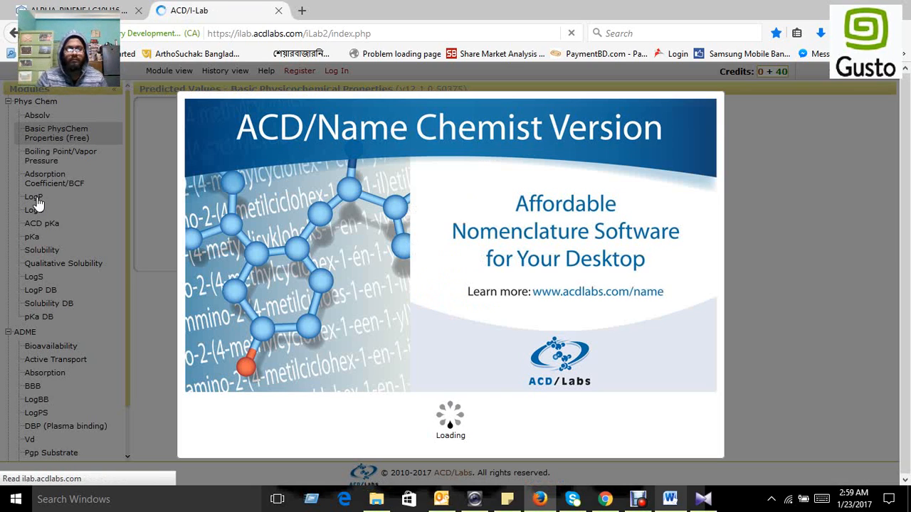
Step: Run the LogP module and view its predictions of 4.05 and 4.37 ± 0.24
left_click(34, 209)
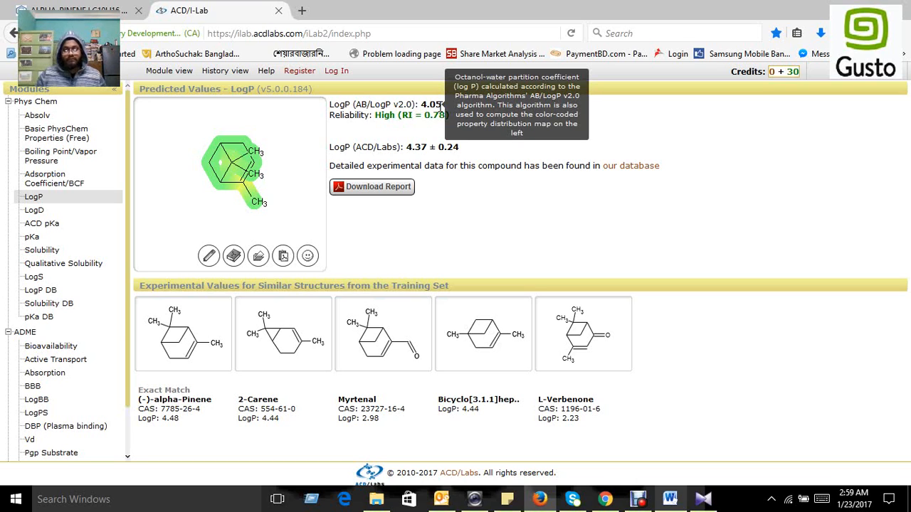
mouse_move(520, 151)
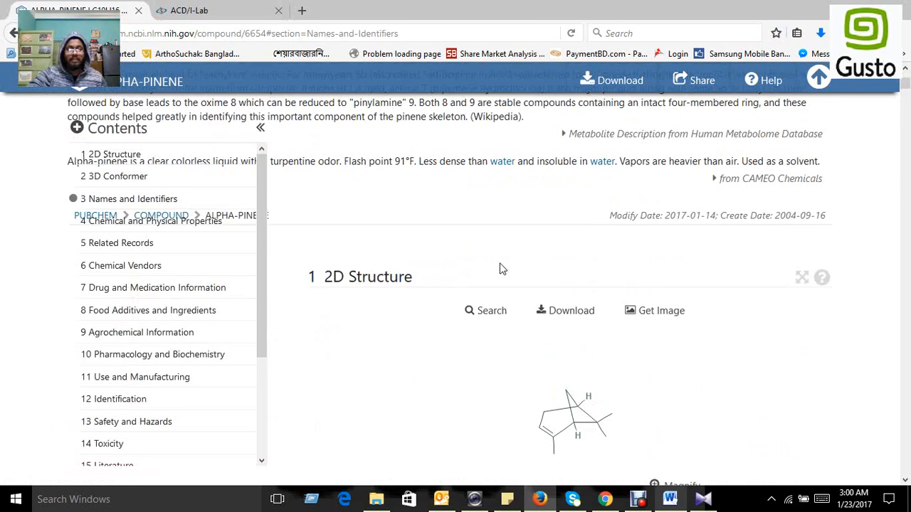
left_click(206, 10)
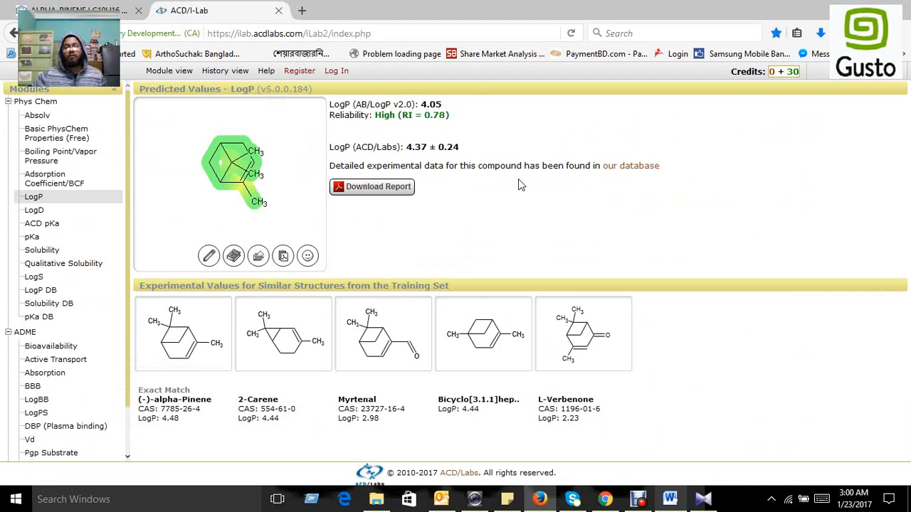